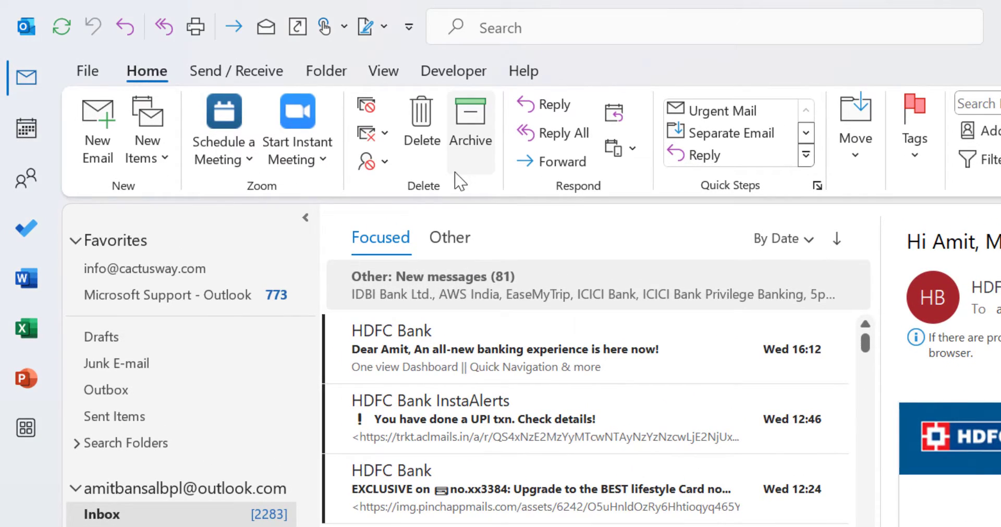
mouse_move(366, 162)
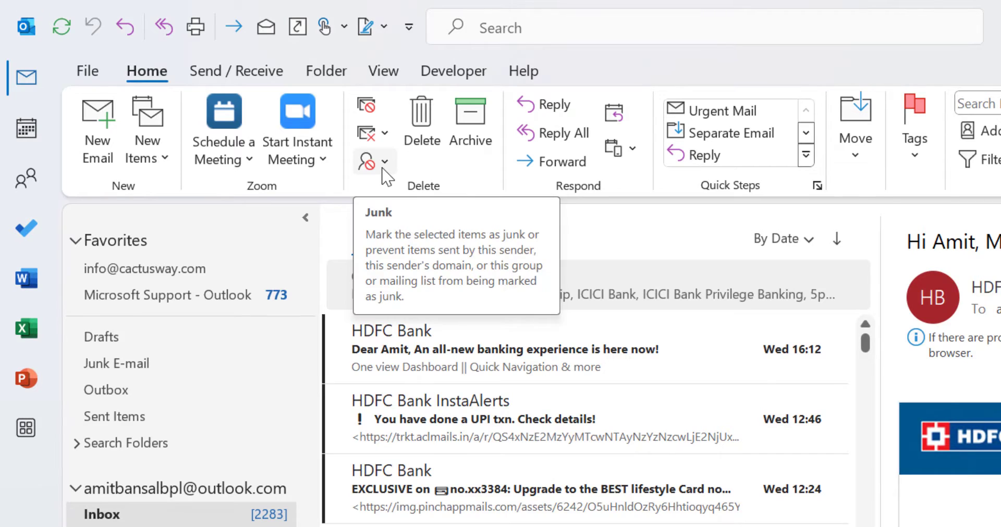
Step: Open Junk E-mail Options from the Home tab's Junk dropdown
click(384, 161)
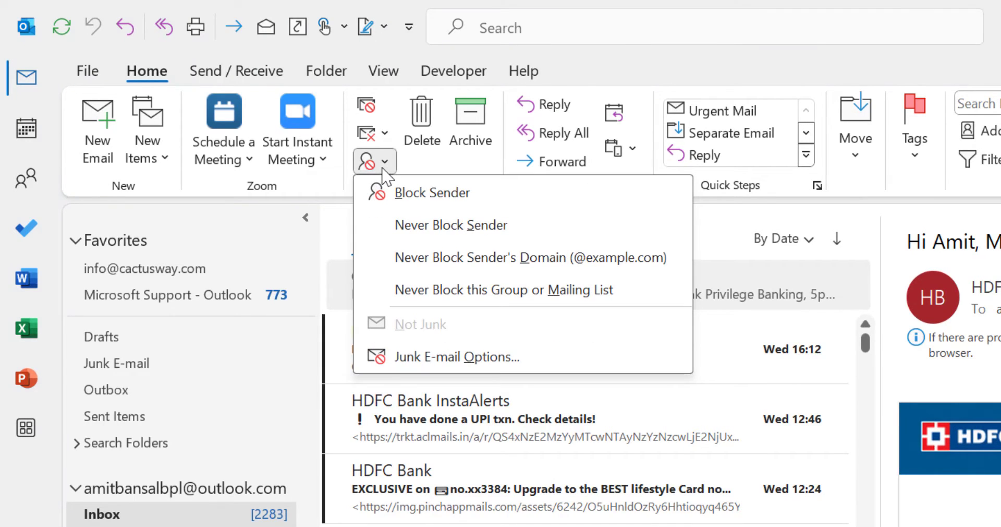
mouse_move(434, 356)
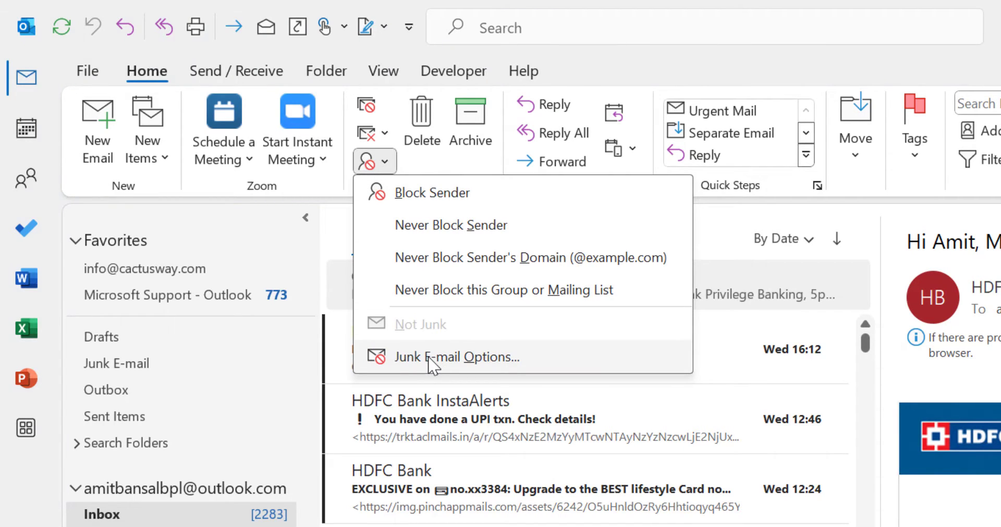
click(456, 356)
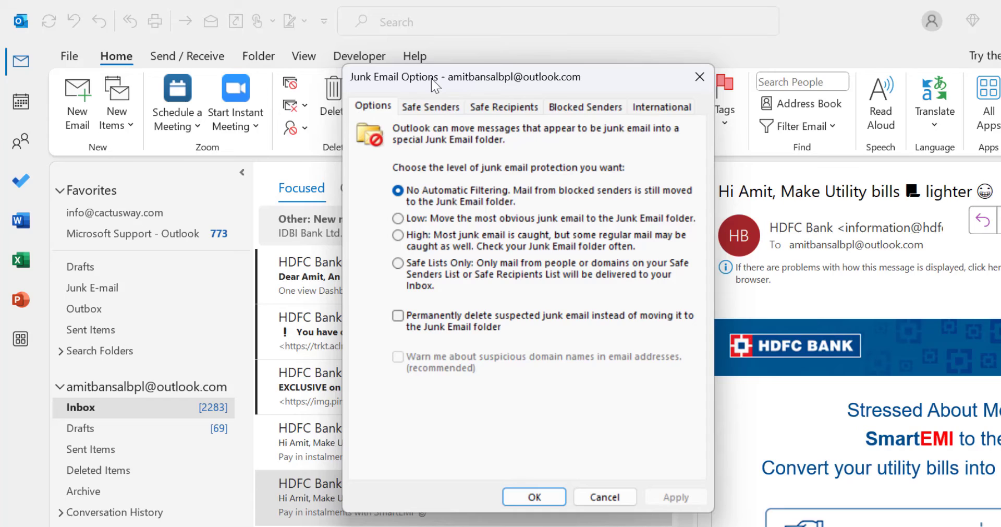
mouse_move(433, 107)
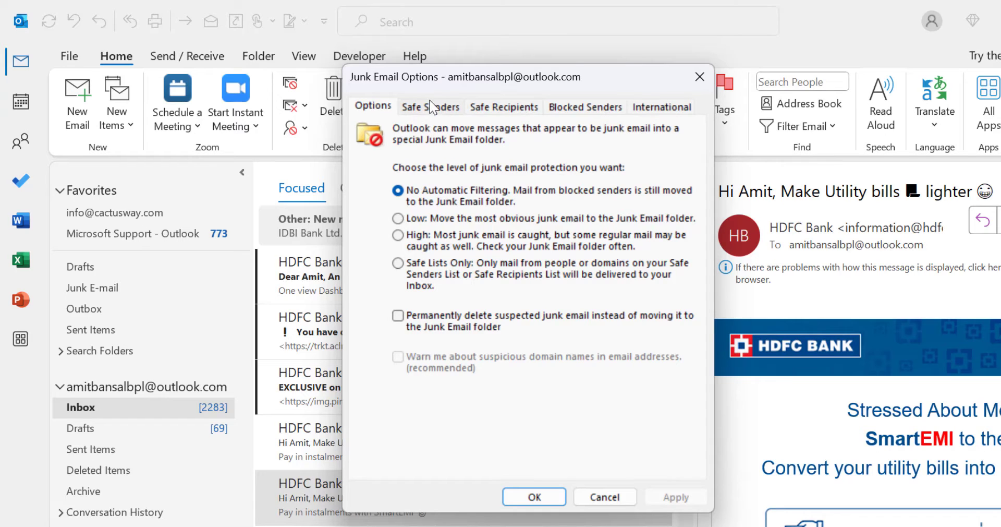
mouse_move(424, 112)
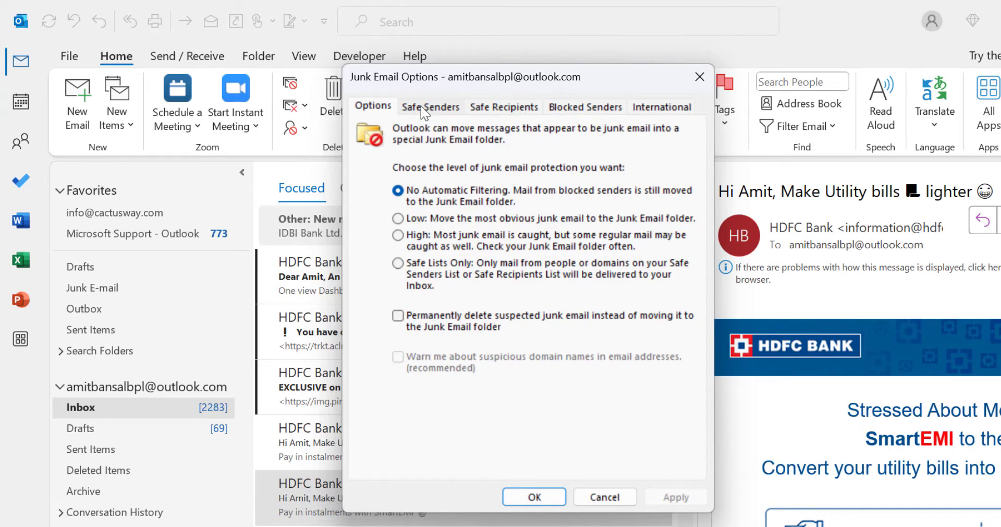
Step: Show the Safe Senders tab listing the three existing addresses
click(430, 106)
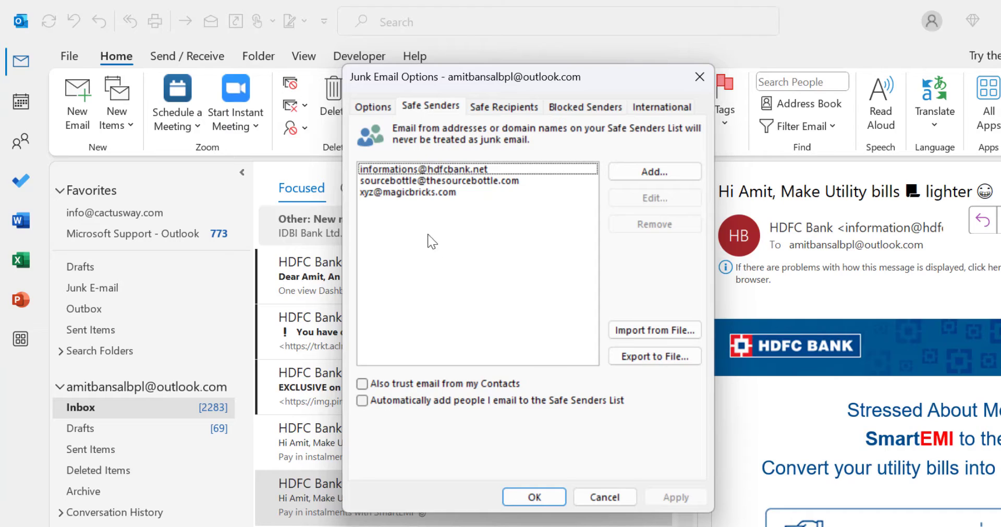
click(408, 192)
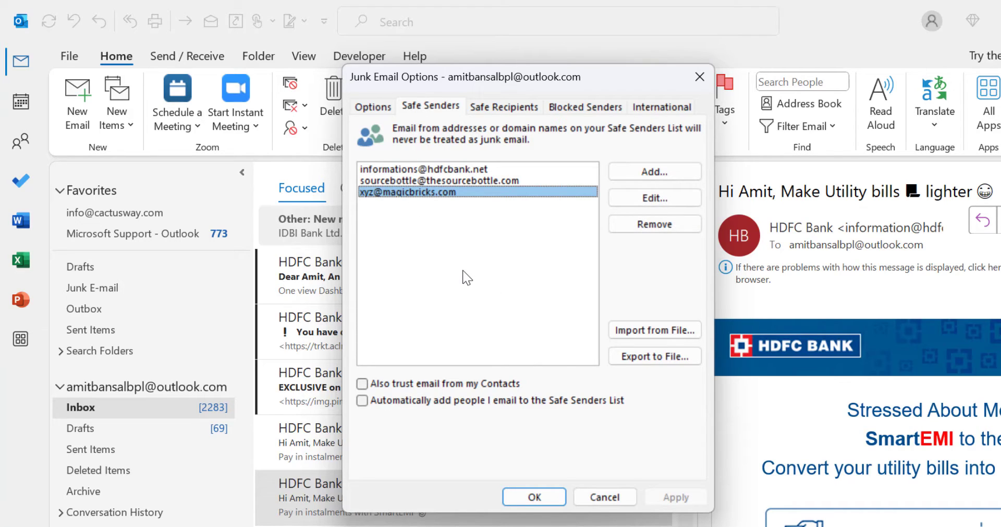
mouse_move(654, 171)
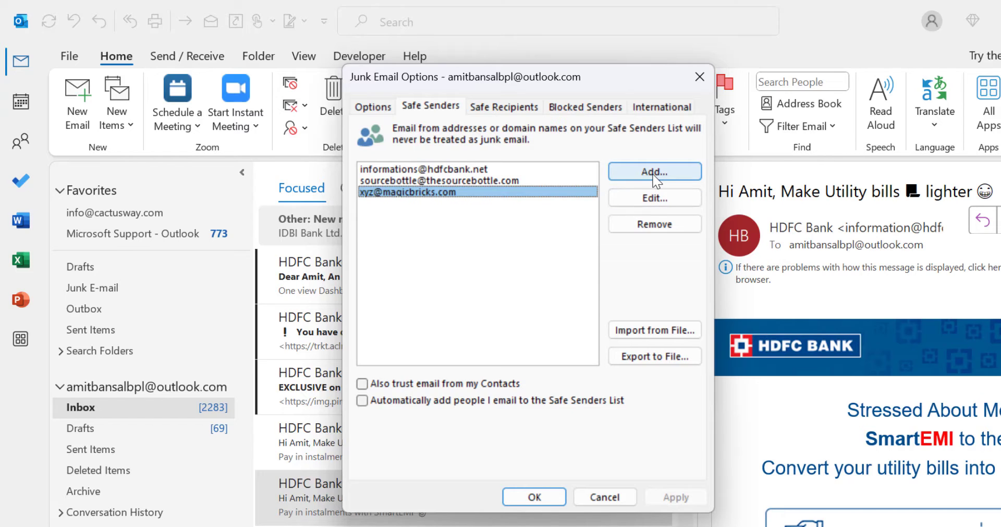
click(654, 171)
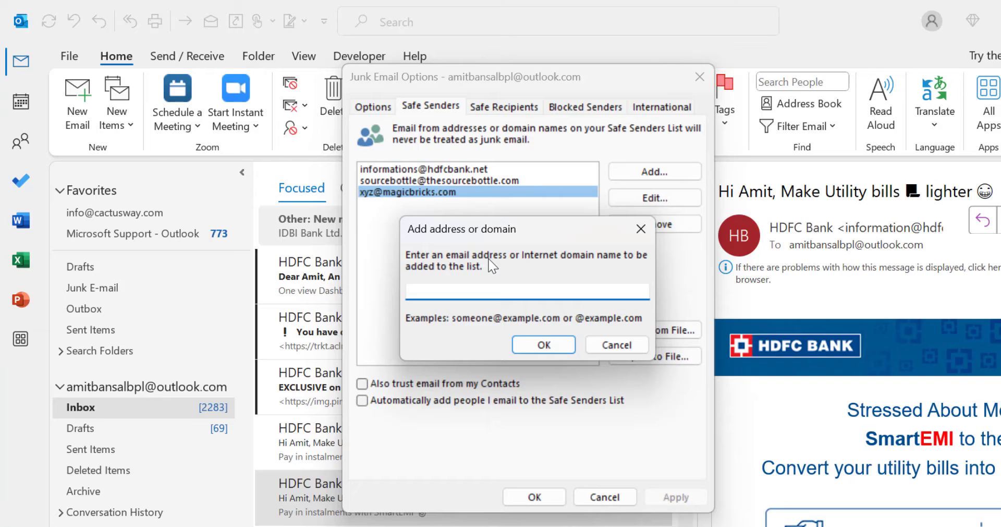
mouse_move(597, 268)
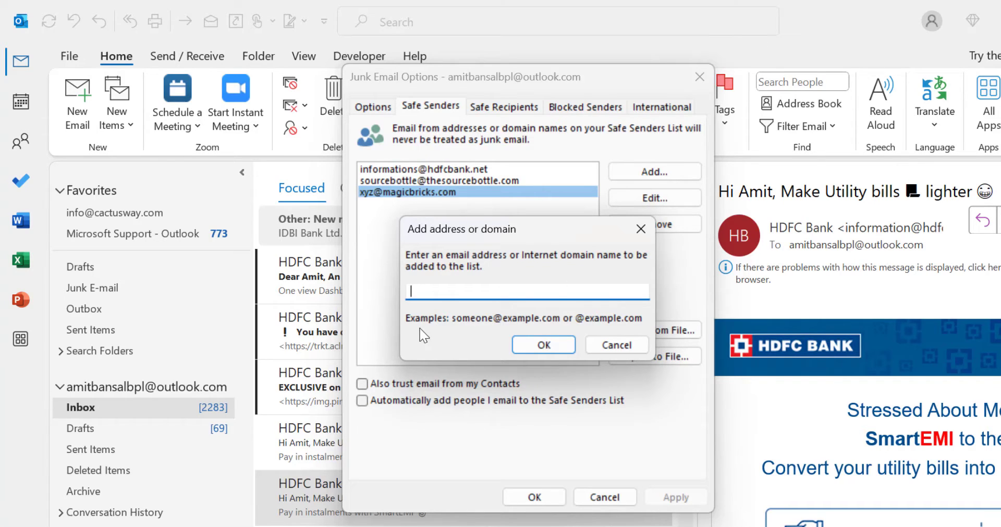
mouse_move(508, 327)
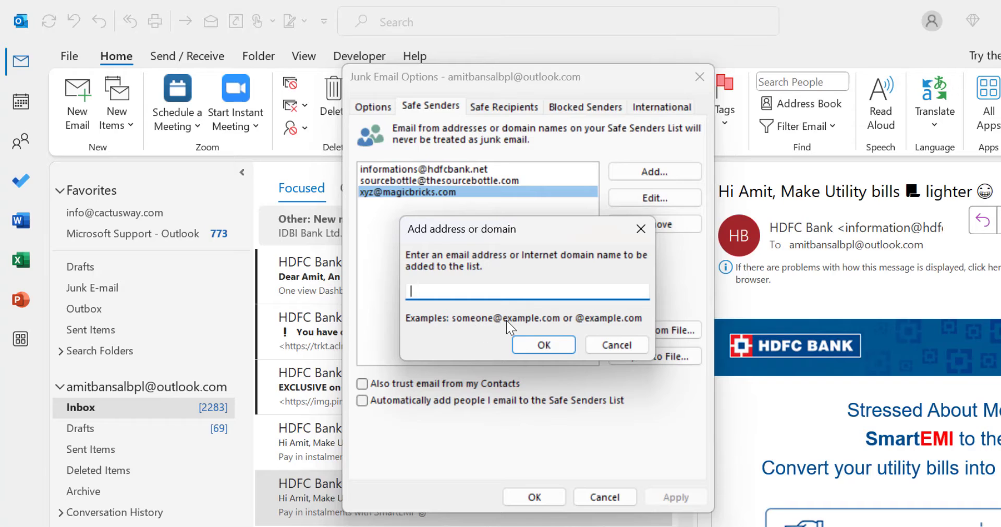
mouse_move(654, 324)
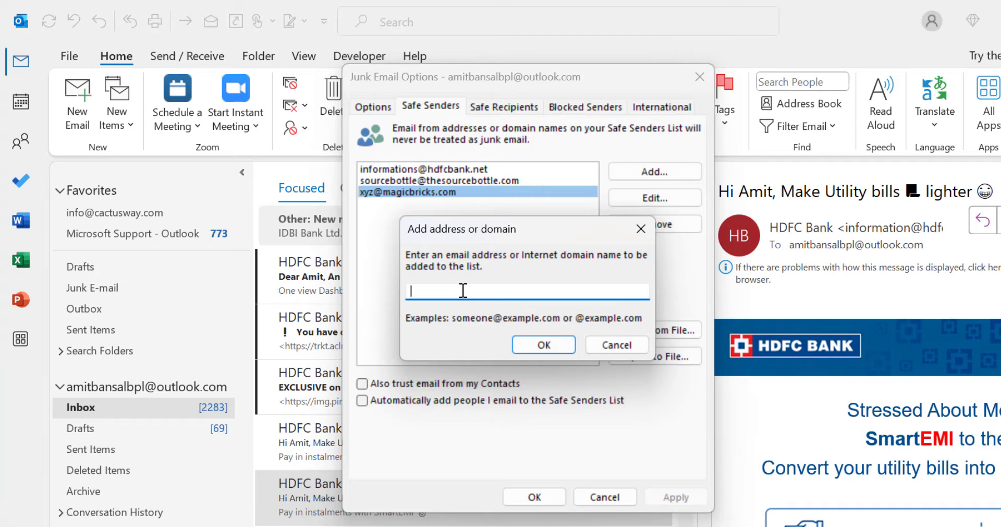
text(@)
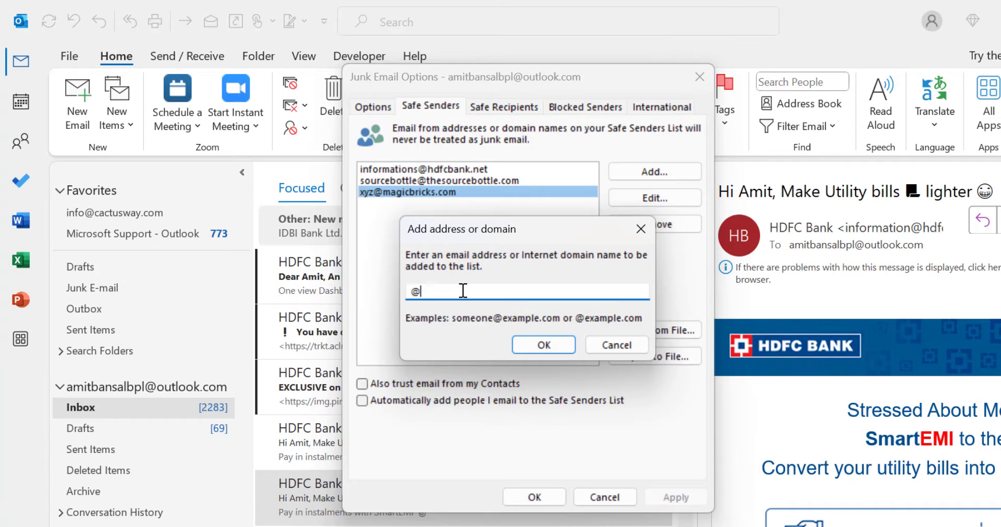
text(mailsmartly.com)
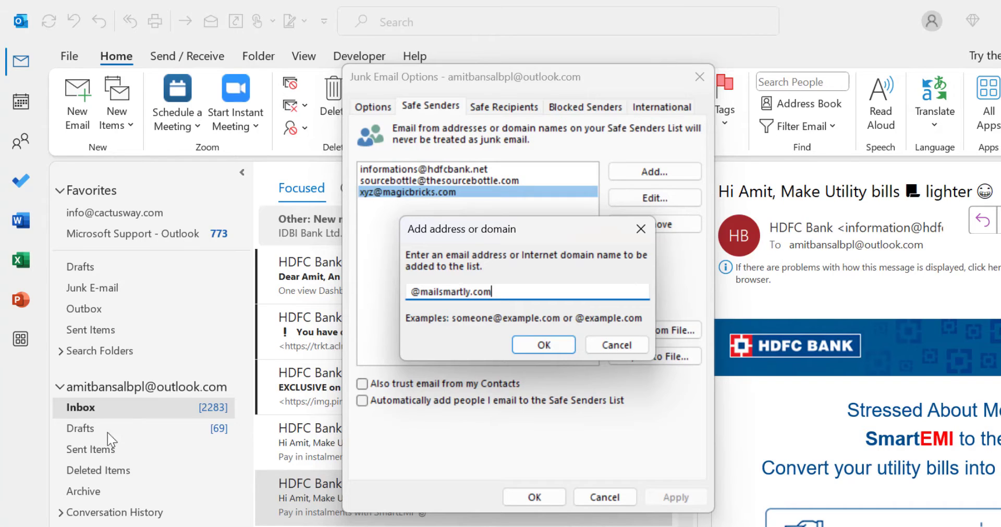
click(543, 344)
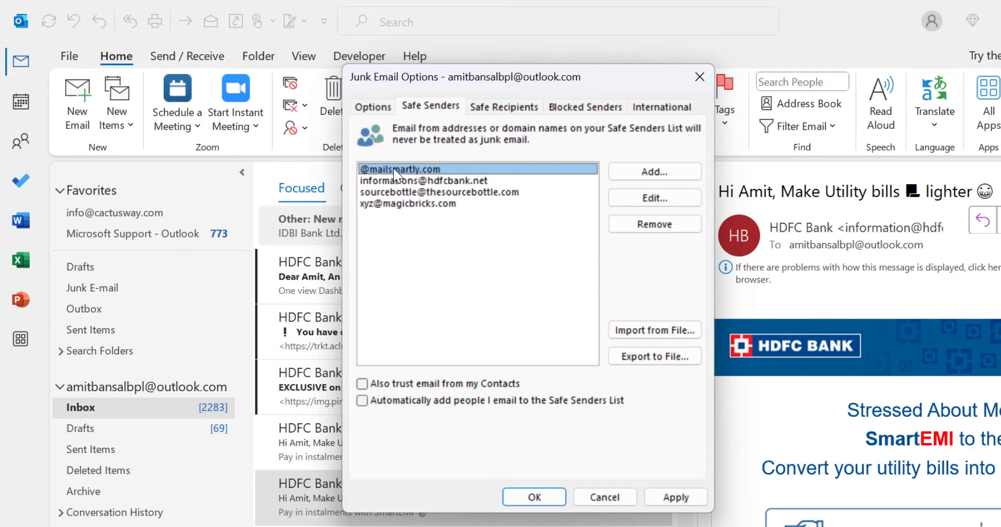
mouse_move(654, 197)
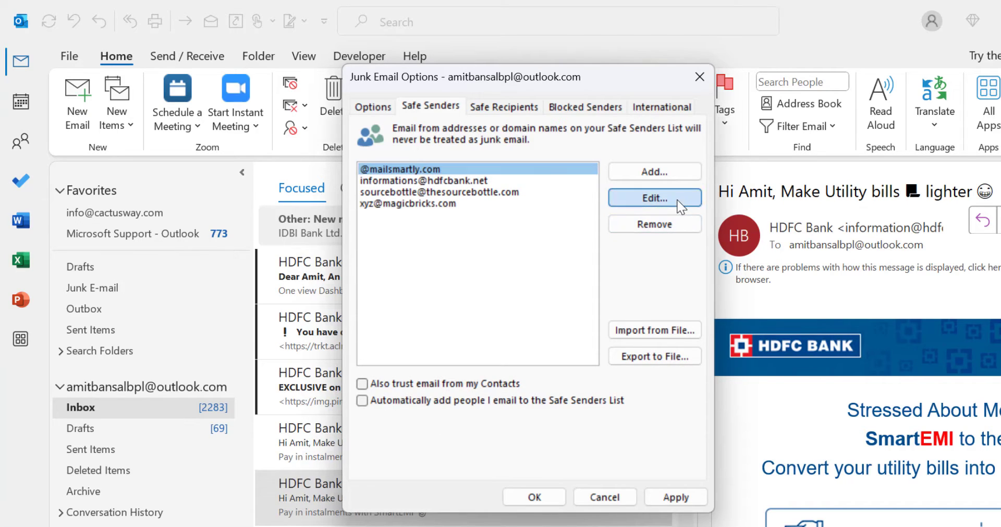
mouse_move(654, 224)
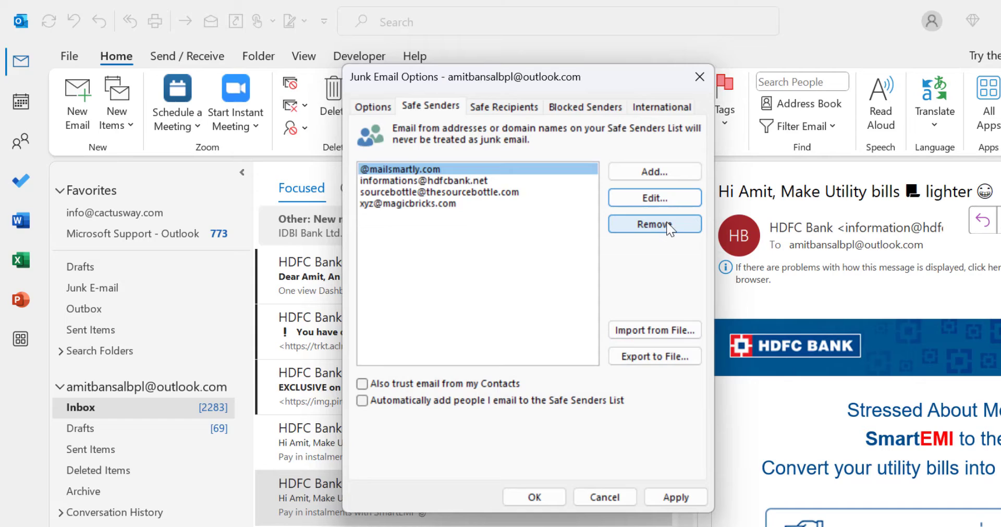
mouse_move(657, 236)
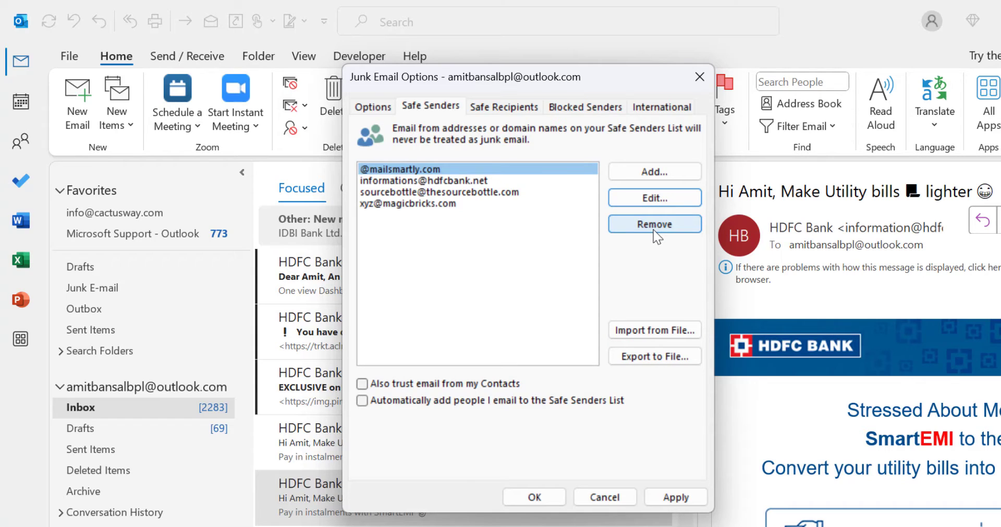
mouse_move(654, 330)
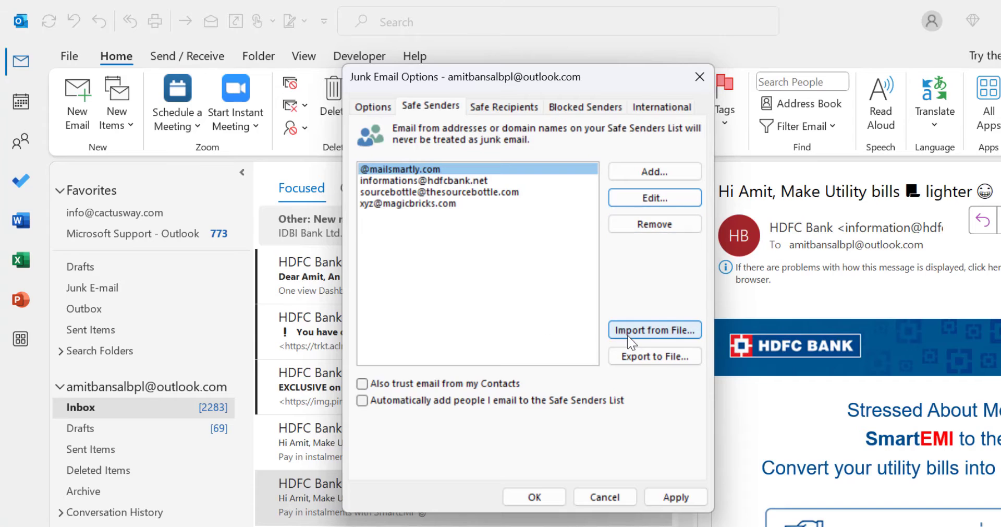
mouse_move(654, 356)
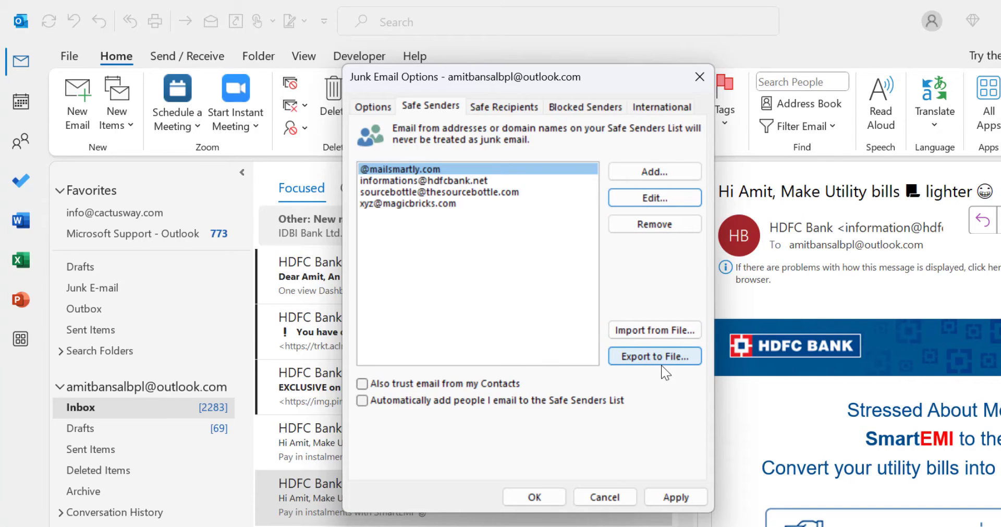
mouse_move(534, 496)
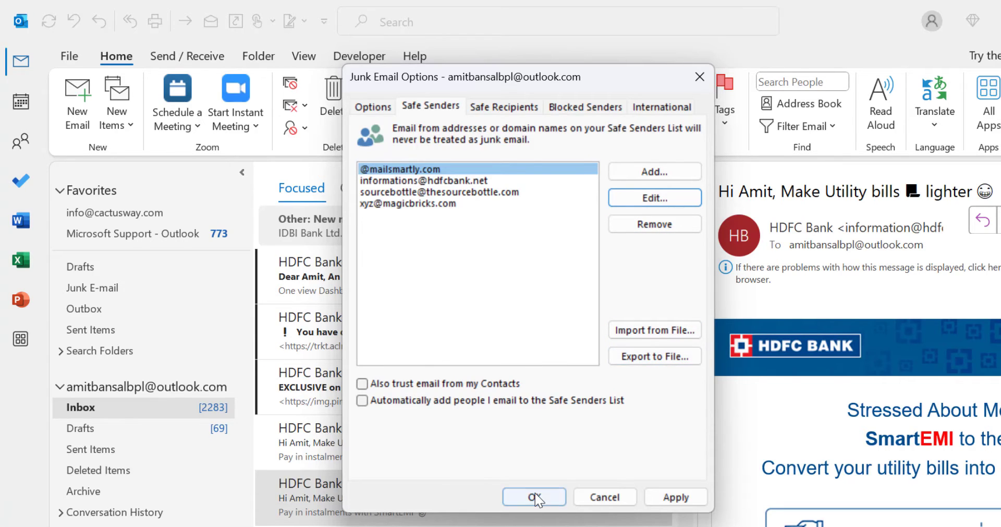
Step: Save the safe senders list with OK and switch to the new Outlook
click(534, 497)
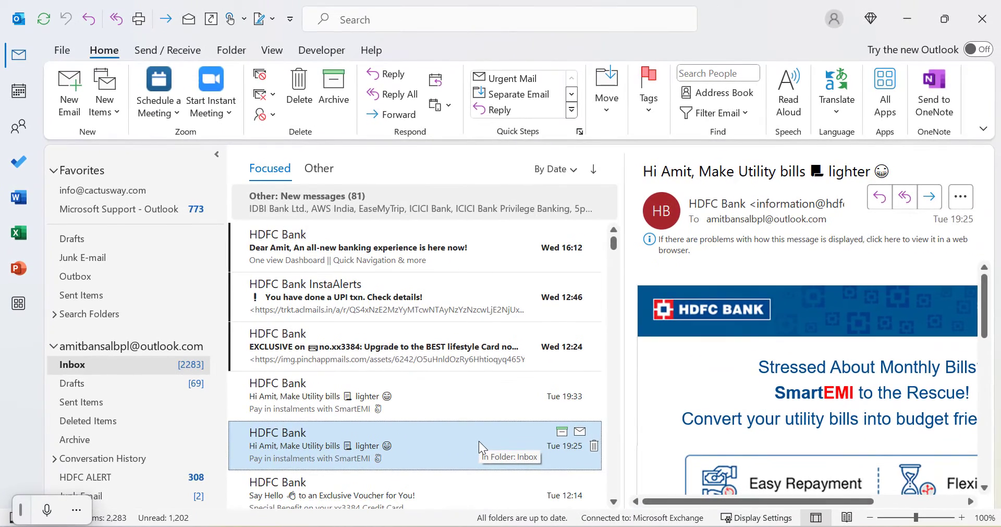
click(979, 49)
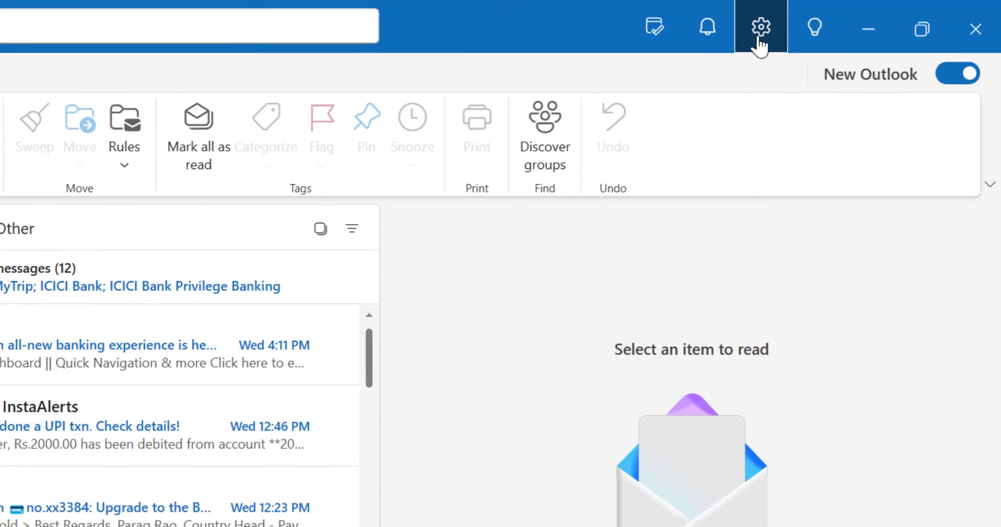
Step: Open Settings > Mail > Junk email for the outlook.com account
click(759, 27)
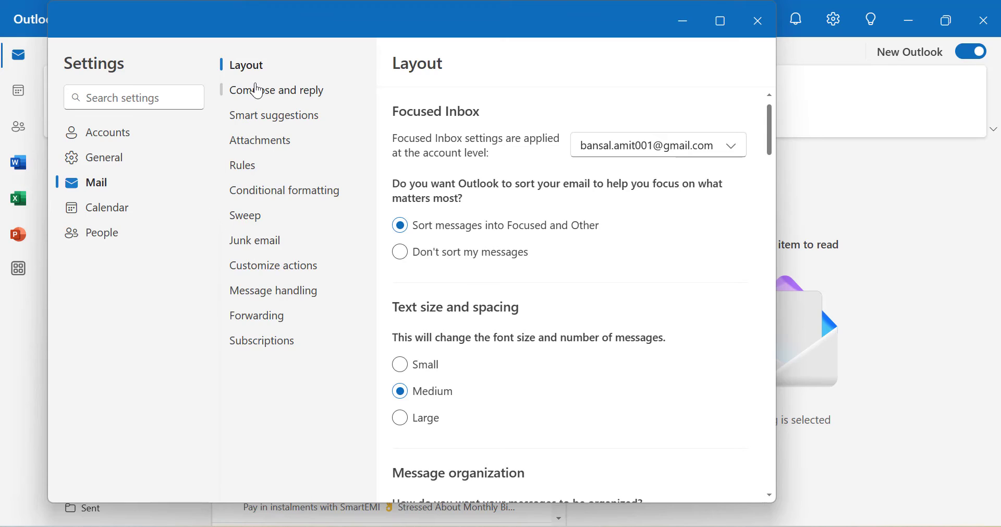
mouse_move(254, 240)
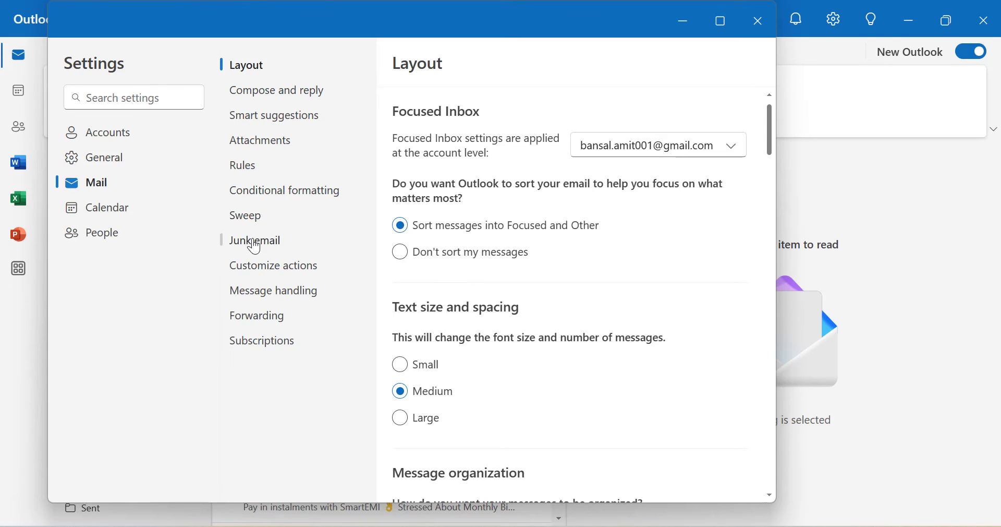
click(253, 240)
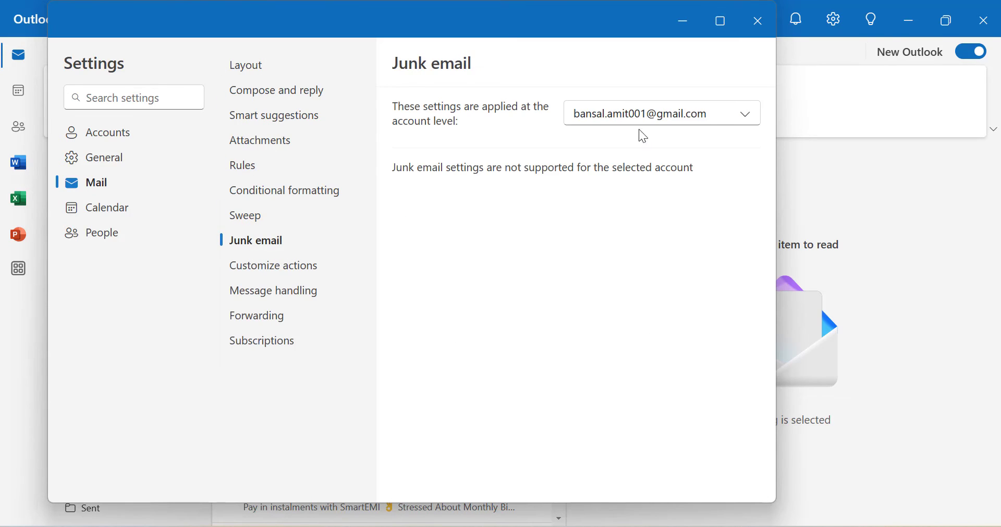
click(661, 113)
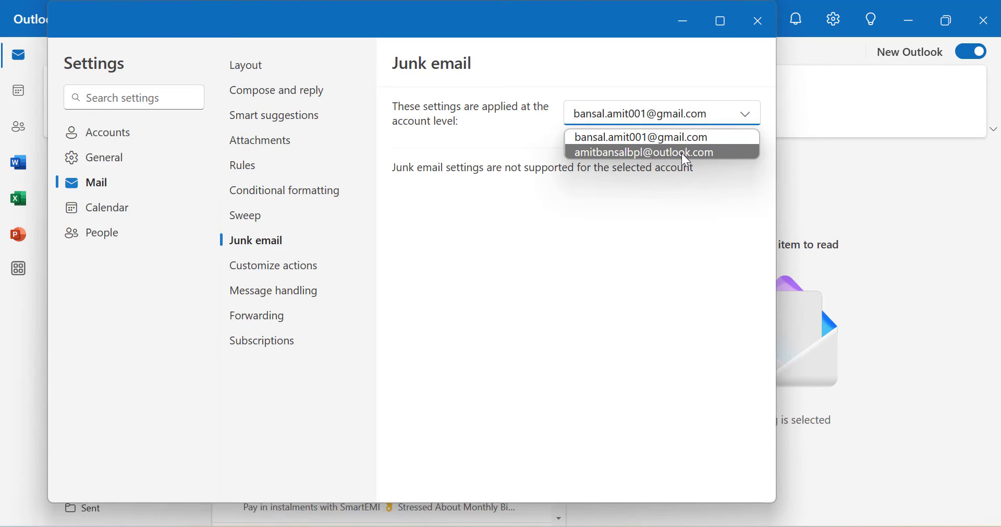
click(635, 137)
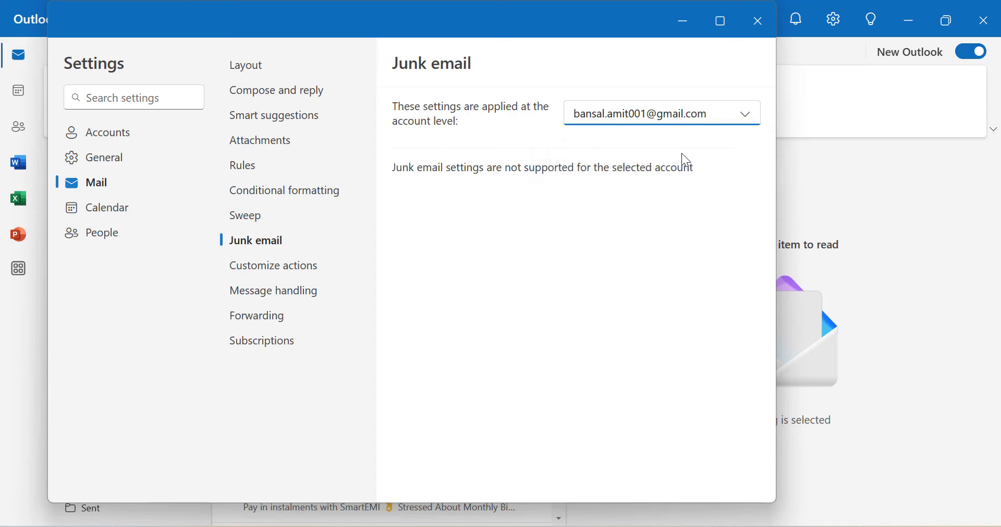
click(660, 113)
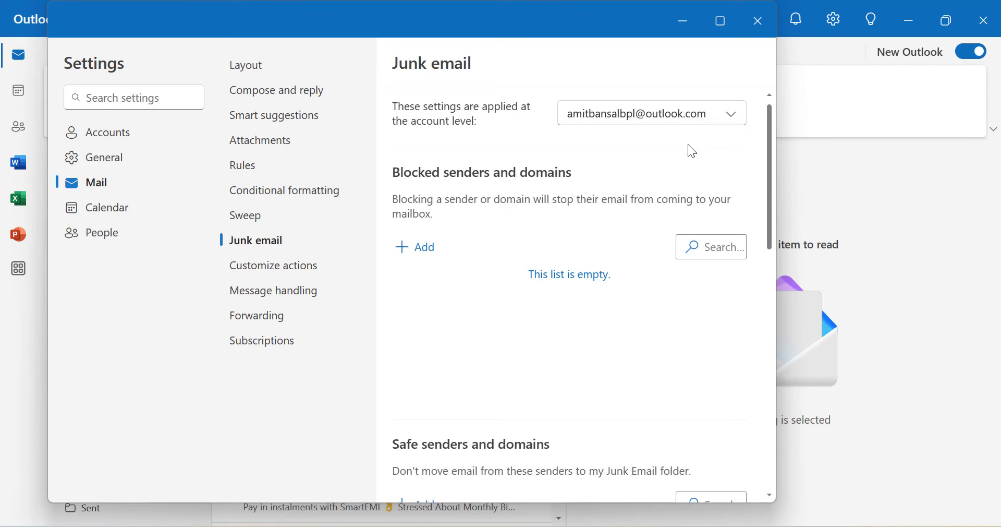
scroll(down, 3)
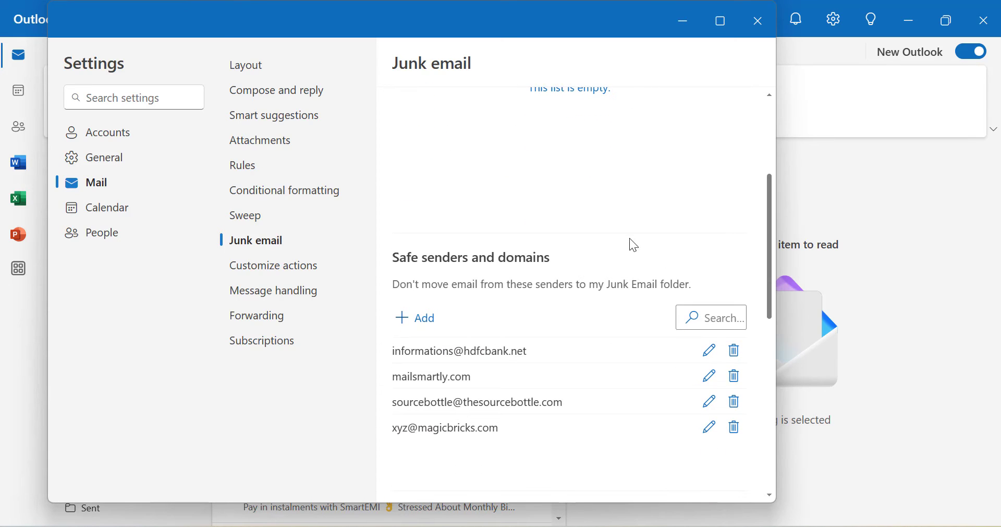
double_click(420, 256)
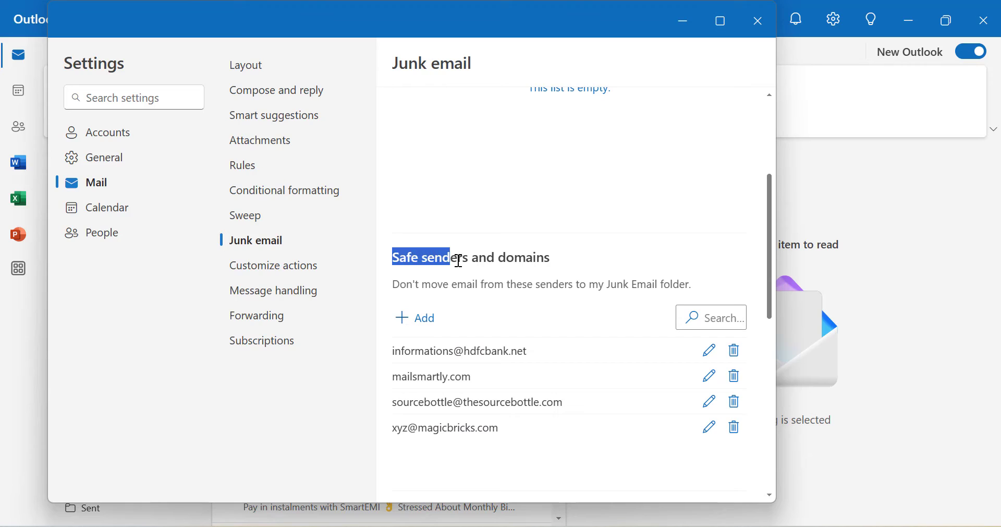
mouse_move(461, 371)
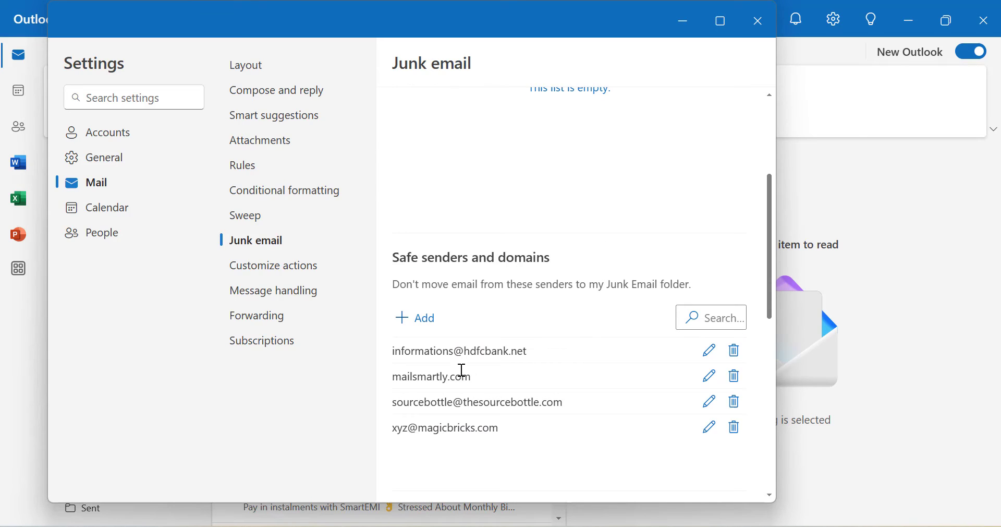
double_click(431, 376)
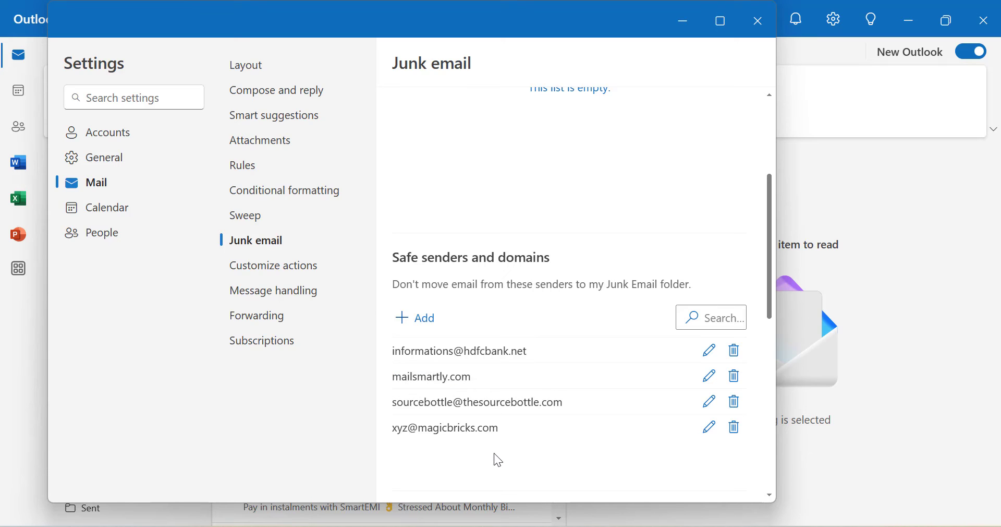
mouse_move(486, 376)
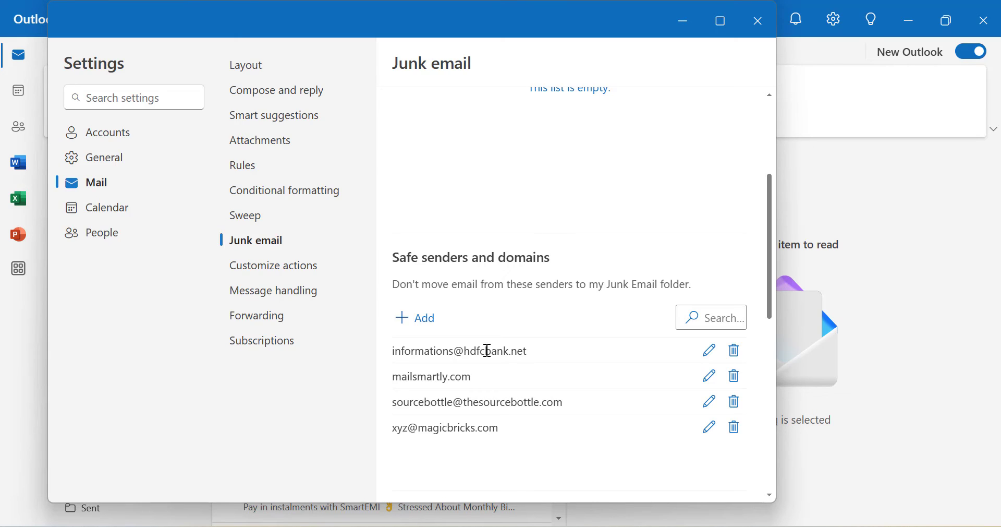
mouse_move(498, 359)
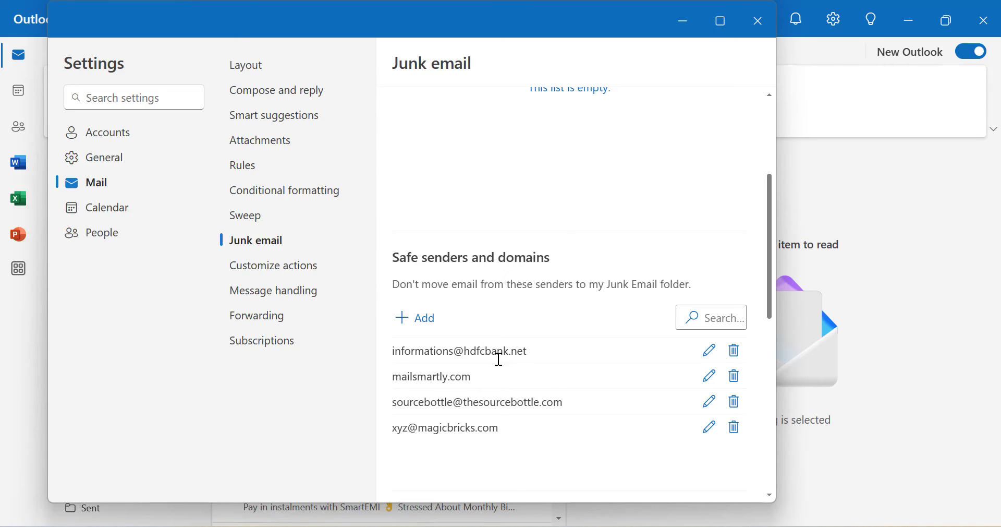
click(414, 317)
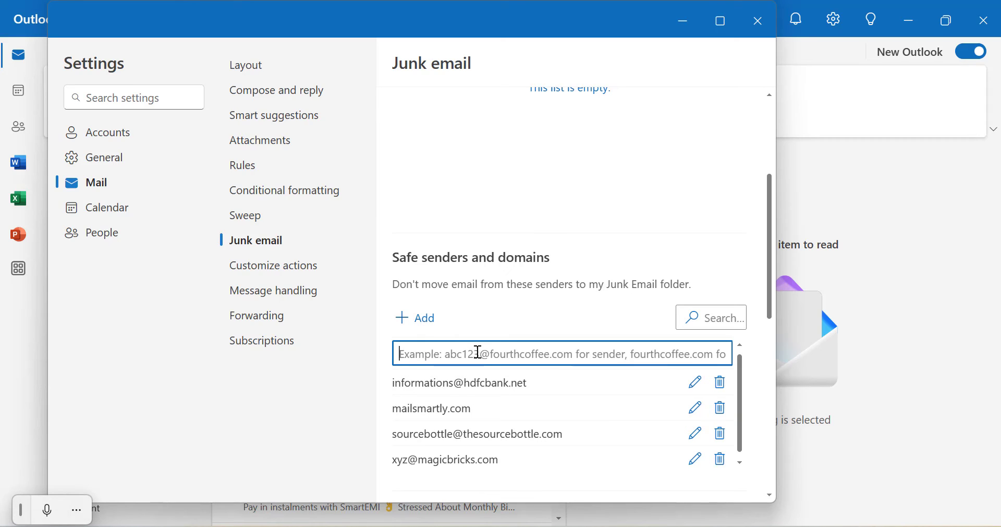
text(ab)
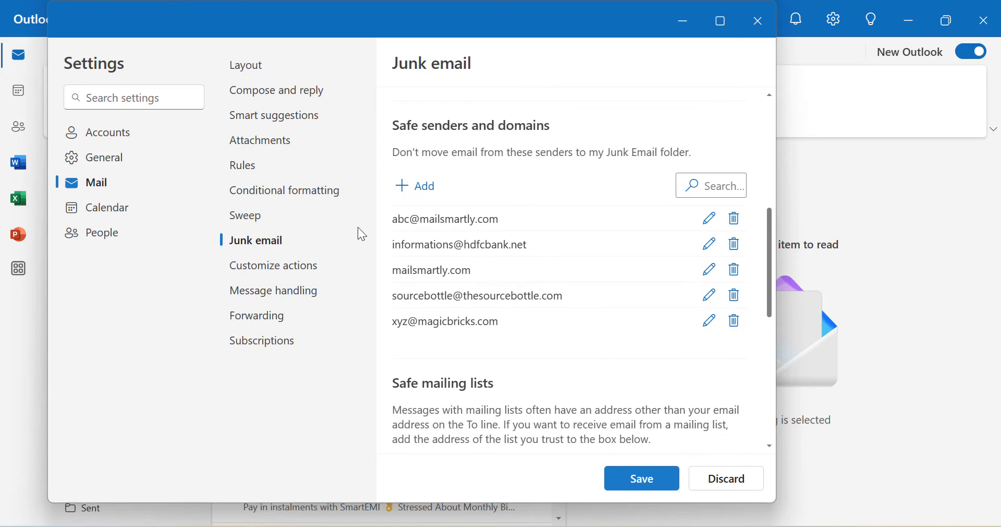
mouse_move(585, 247)
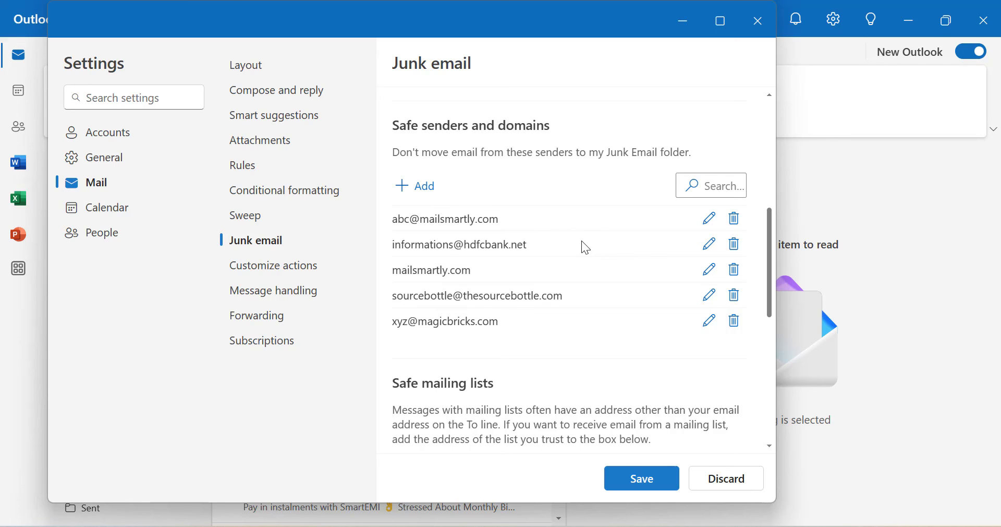
scroll(down, 3)
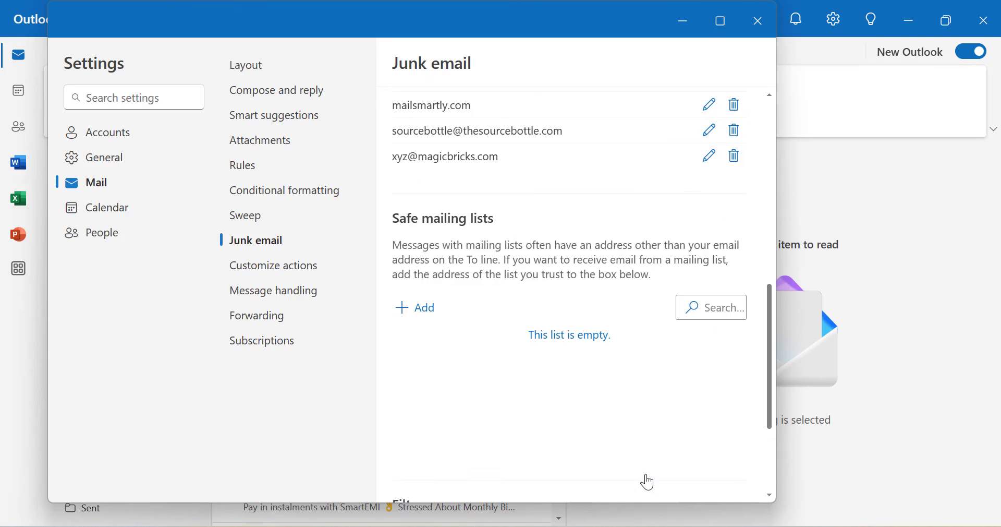